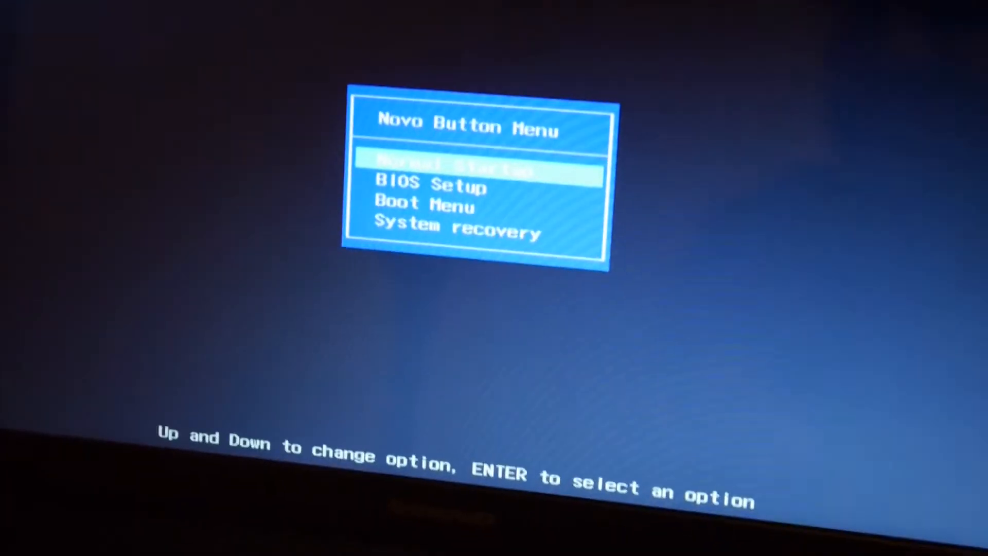
Move down the Novo Button Menu to System recovery to launch OneKey Recovery
key(Down)
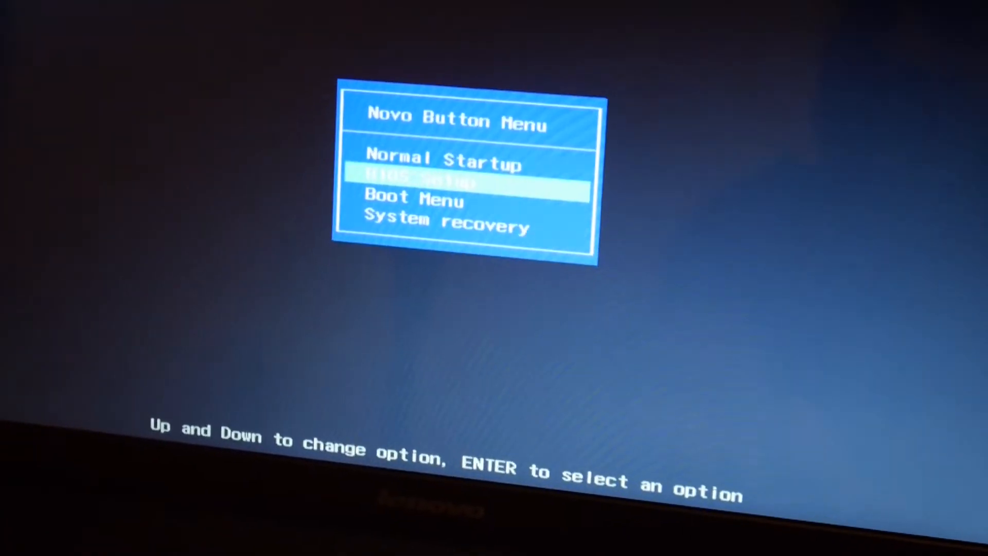
key(Down)
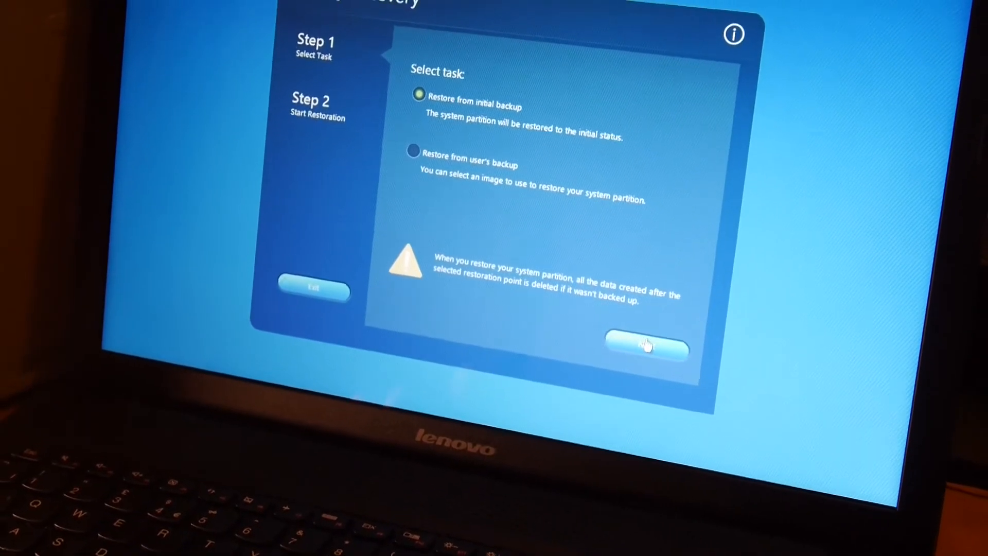
Proceed with Restore from initial backup, review the summary, and start the restore
click(644, 345)
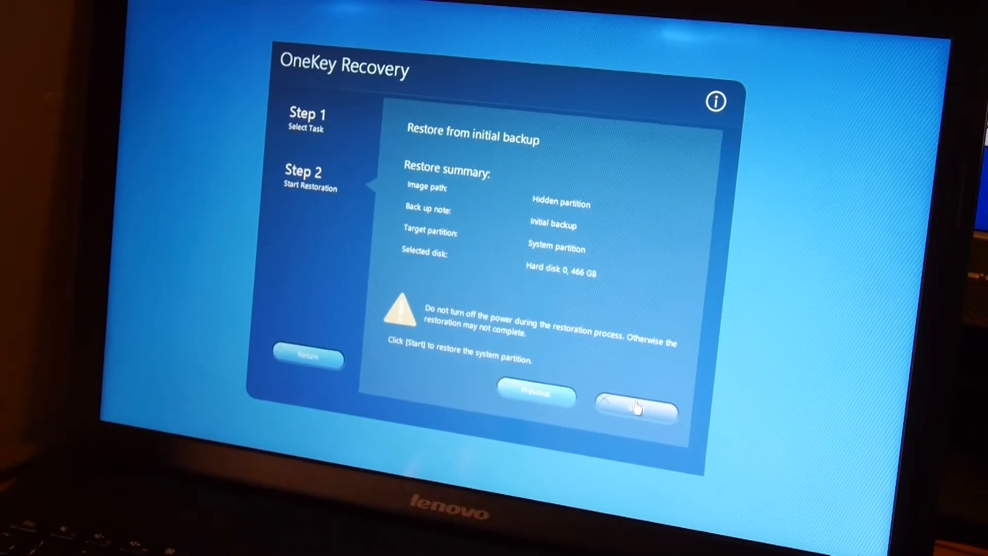
click(636, 407)
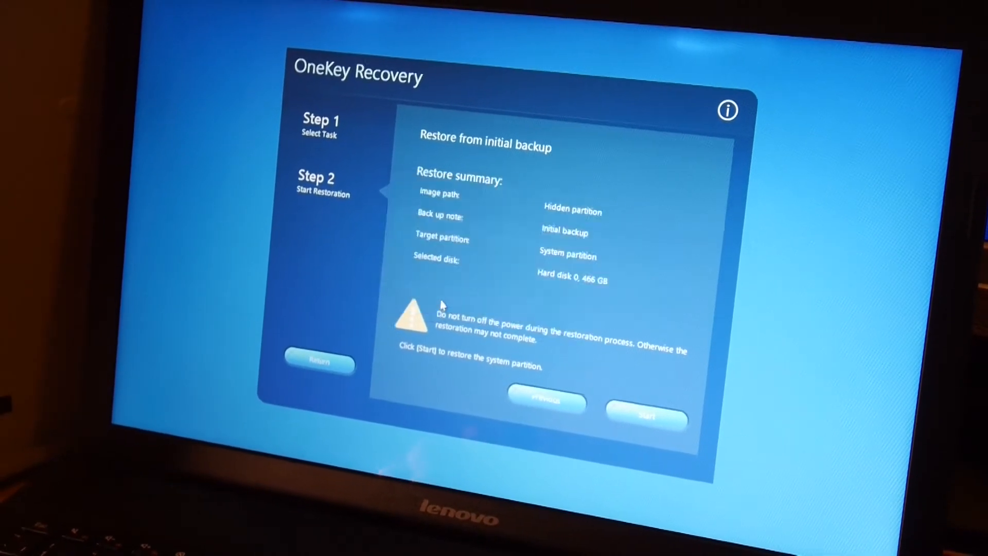
click(645, 417)
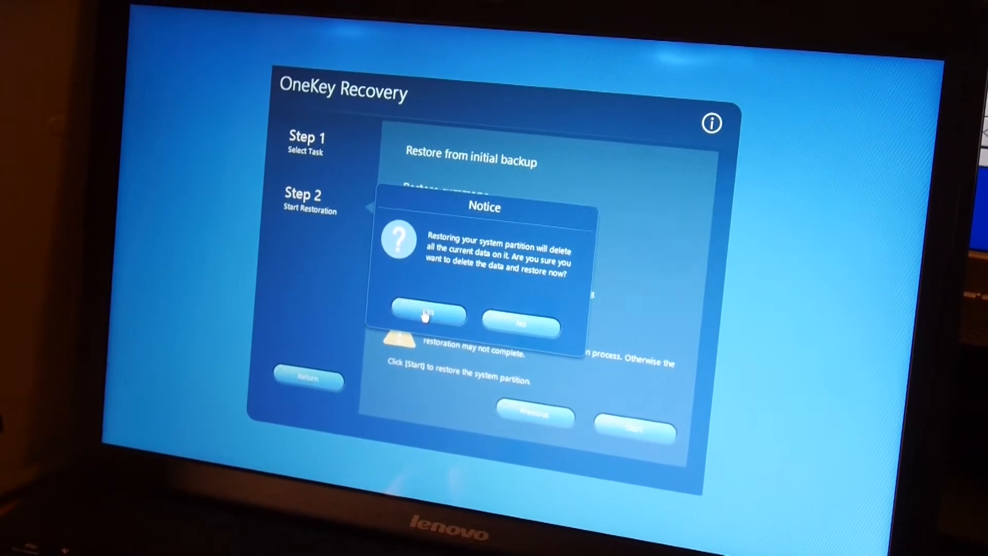
Confirm deleting current data and let the system partition restore reach 100%
click(425, 317)
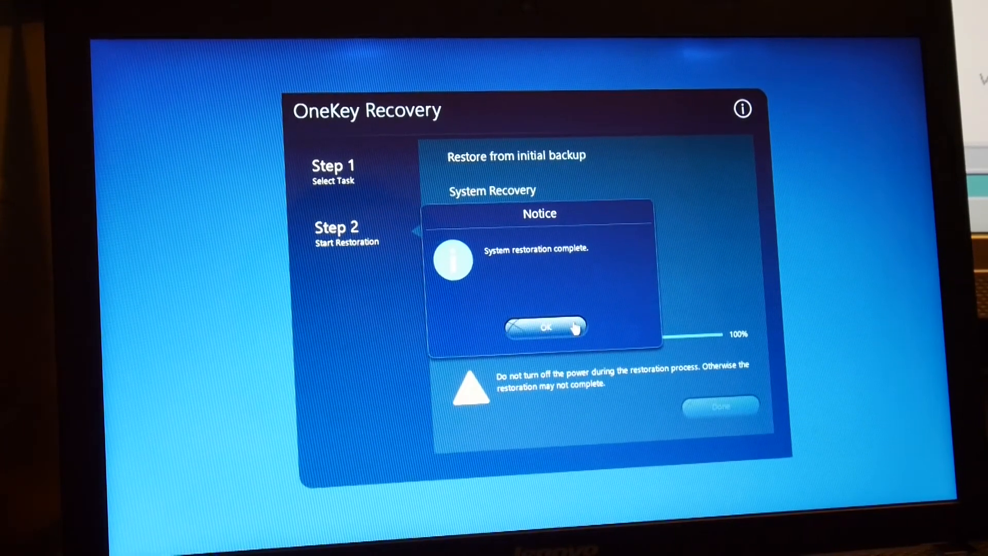
Acknowledge the completion notice, finish recovery, and reboot the laptop
click(545, 328)
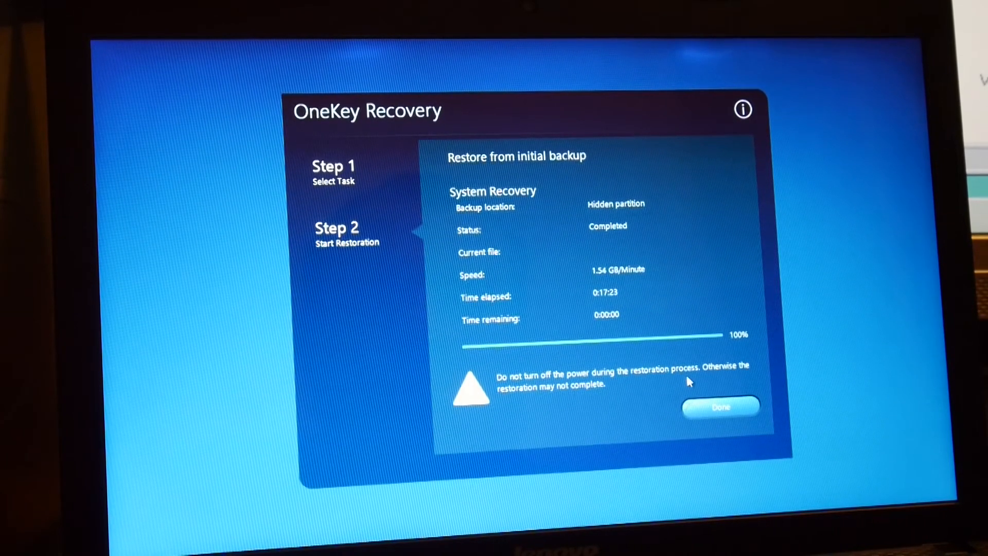
click(721, 407)
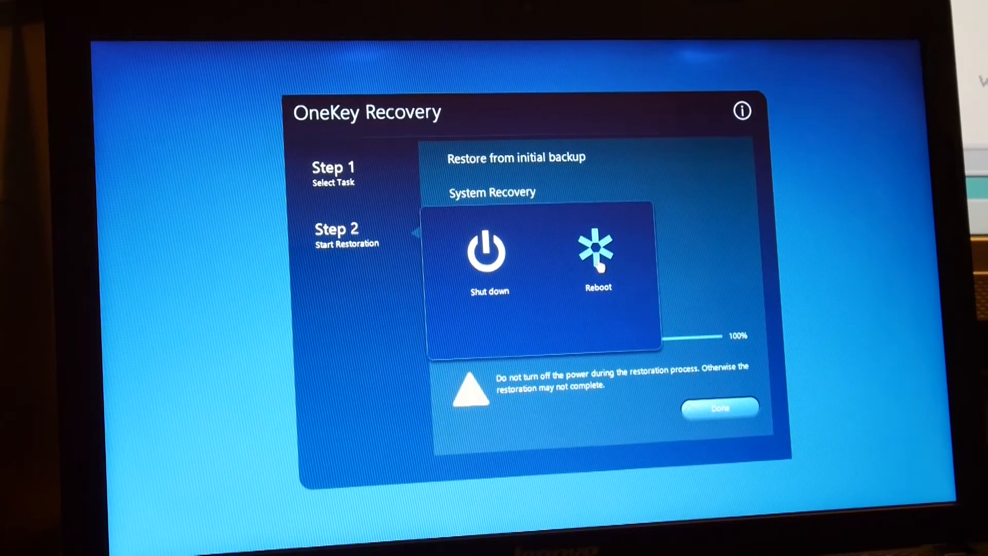
click(596, 258)
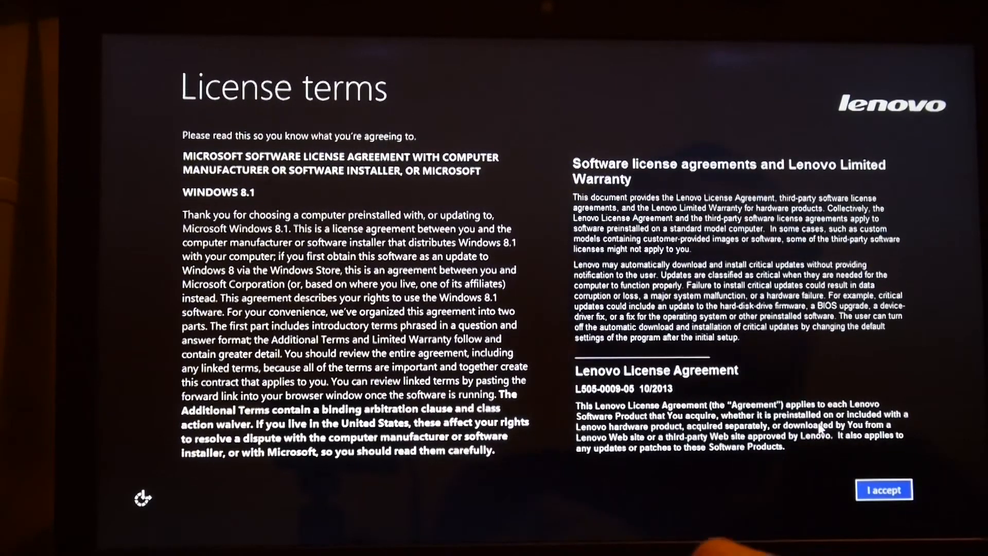
Accept the Microsoft and Lenovo license terms on the Windows 8.1 Setup screen
click(883, 488)
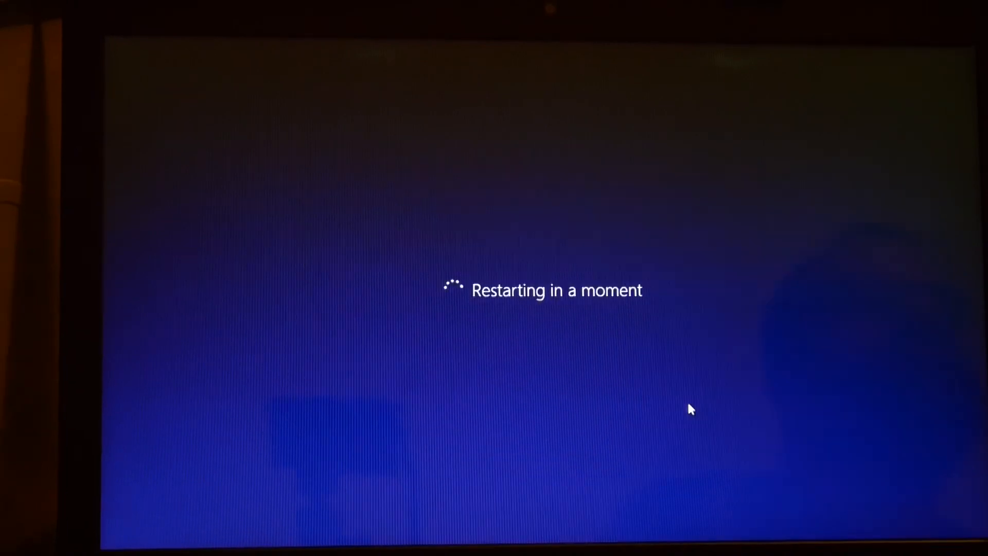